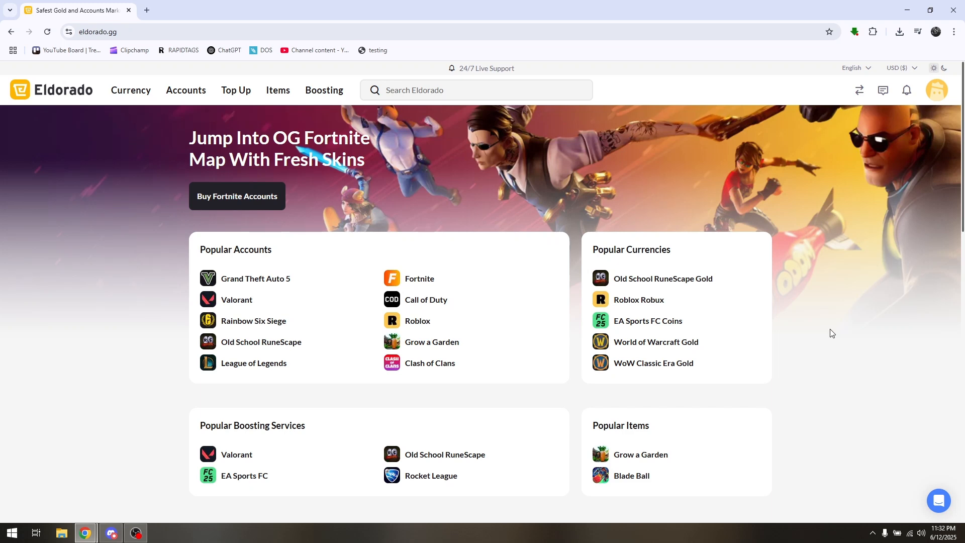
mouse_move(824, 338)
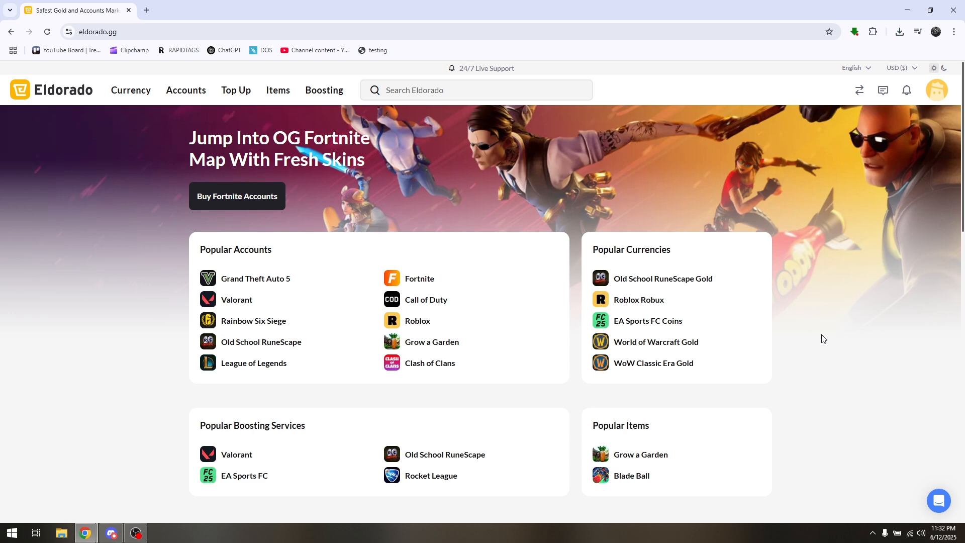
mouse_move(816, 327)
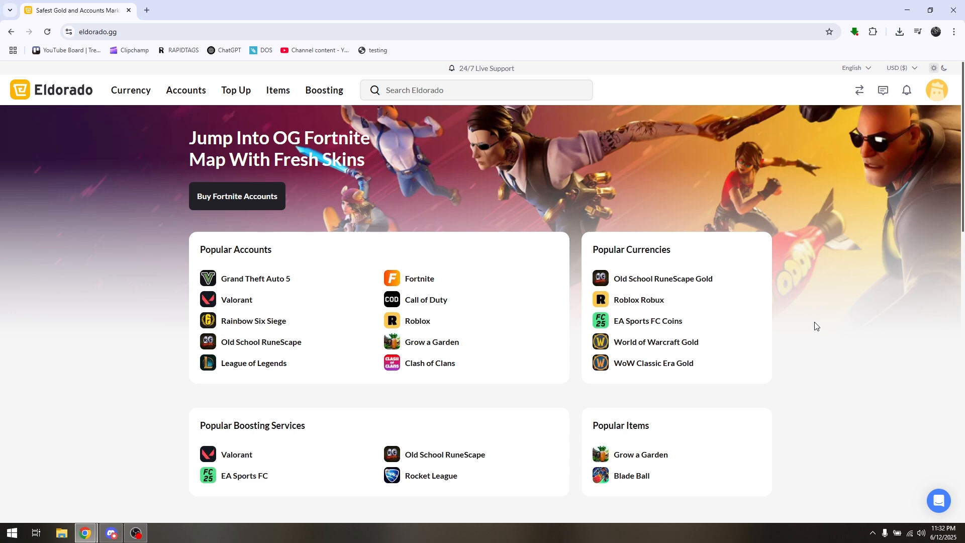
mouse_move(382, 178)
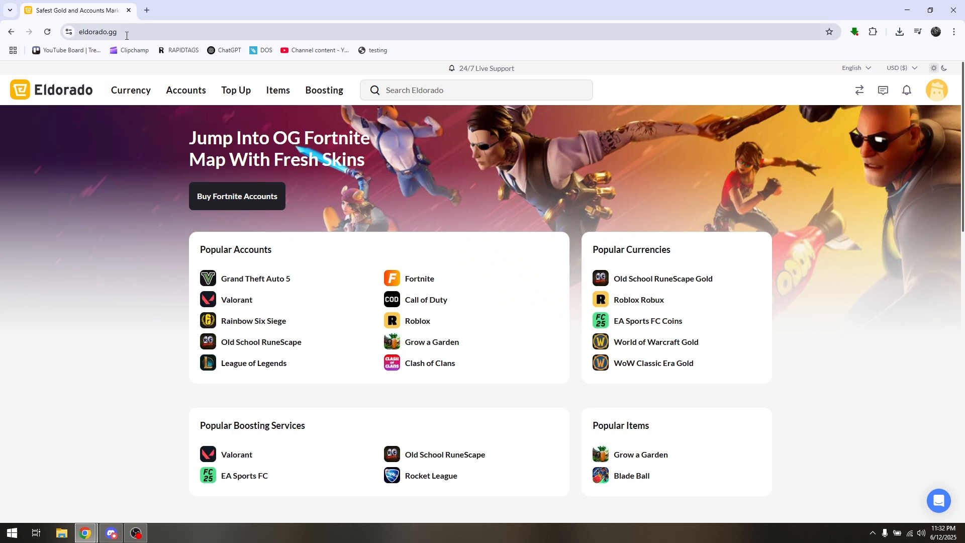
mouse_move(937, 102)
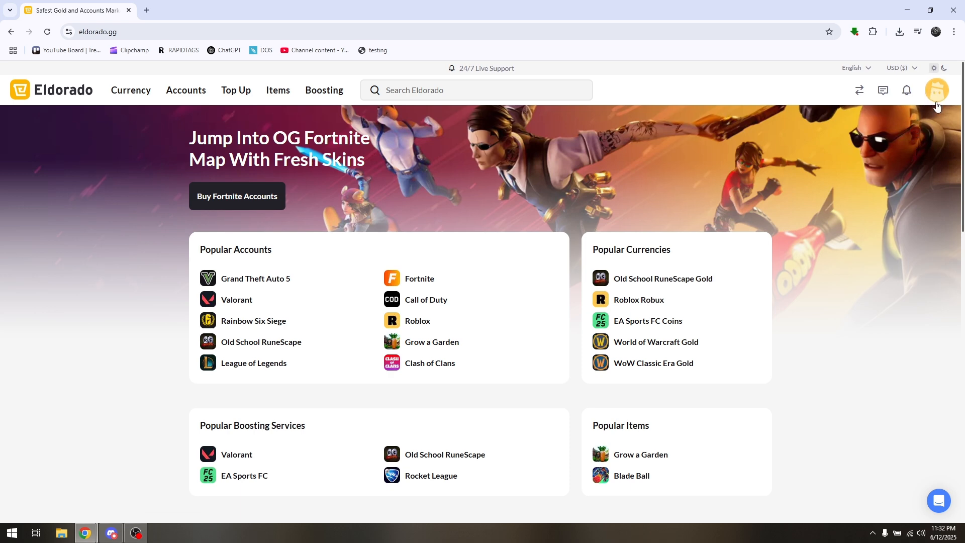
mouse_move(901, 161)
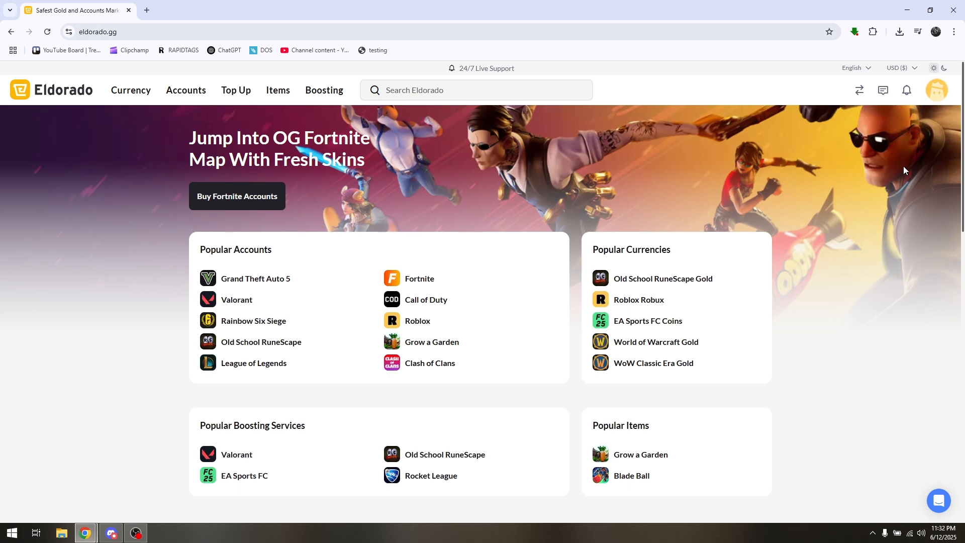
mouse_move(936, 90)
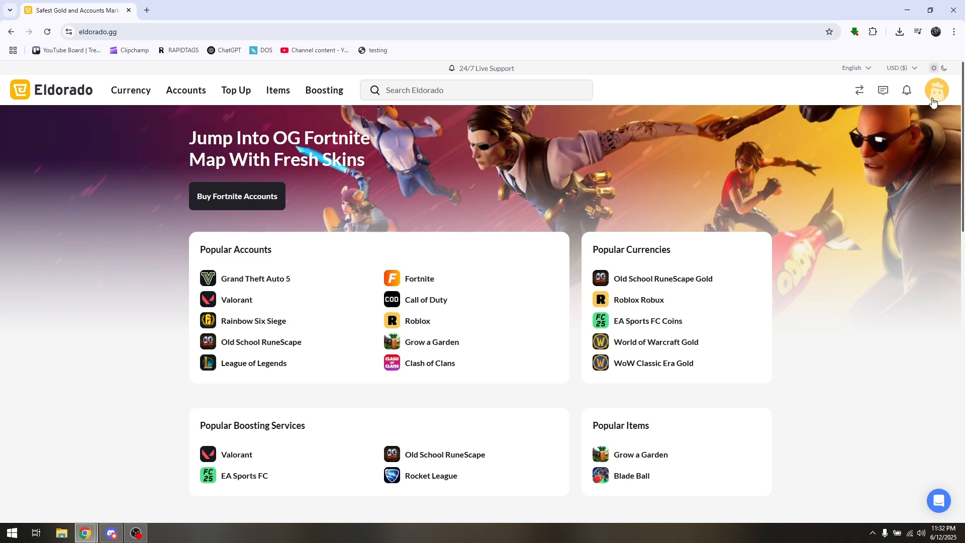
- Choose Sell from the account menu to reach the seller verification notice
left_click(936, 90)
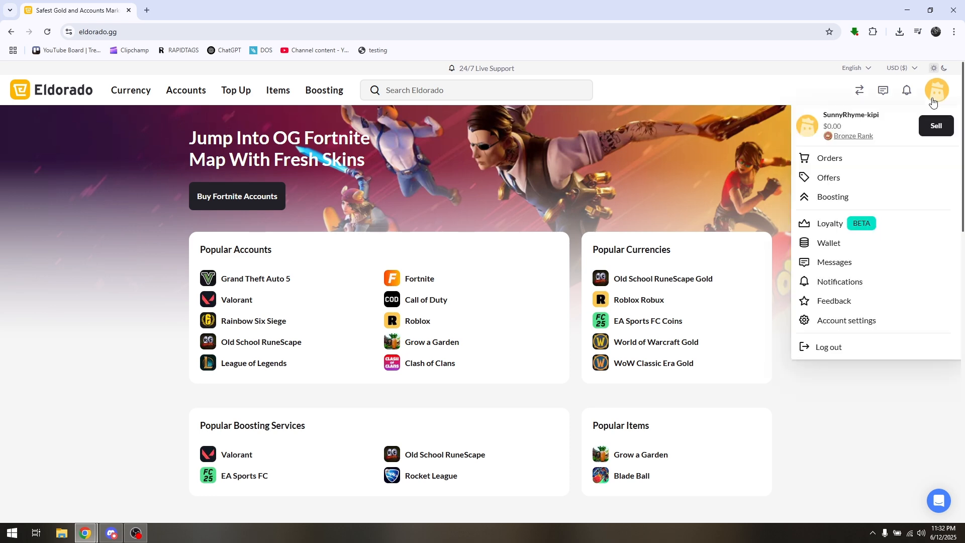
left_click(935, 125)
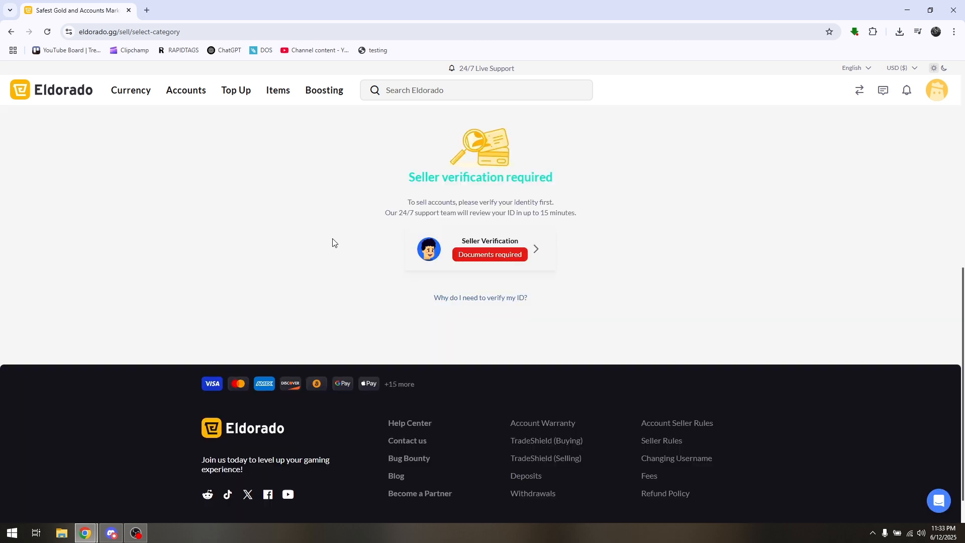
mouse_move(658, 249)
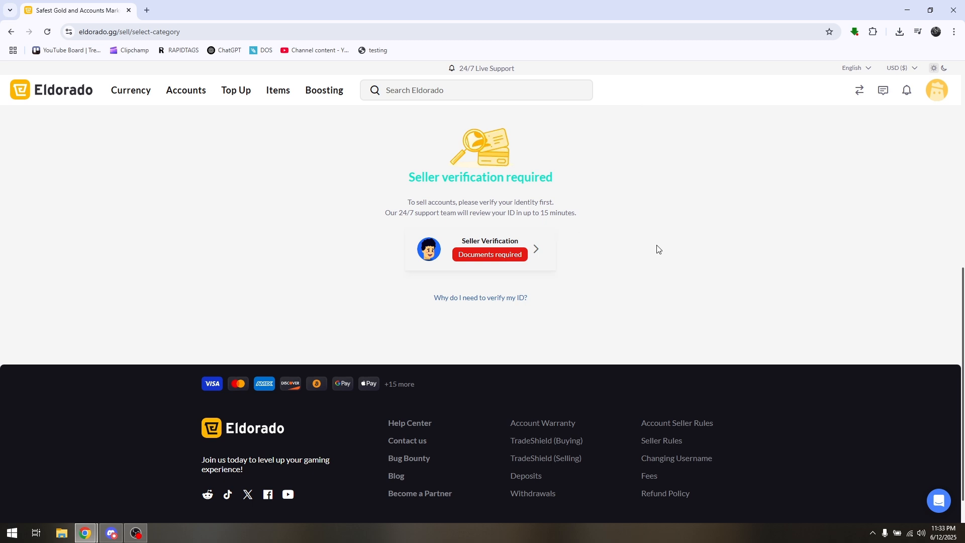
mouse_move(655, 240)
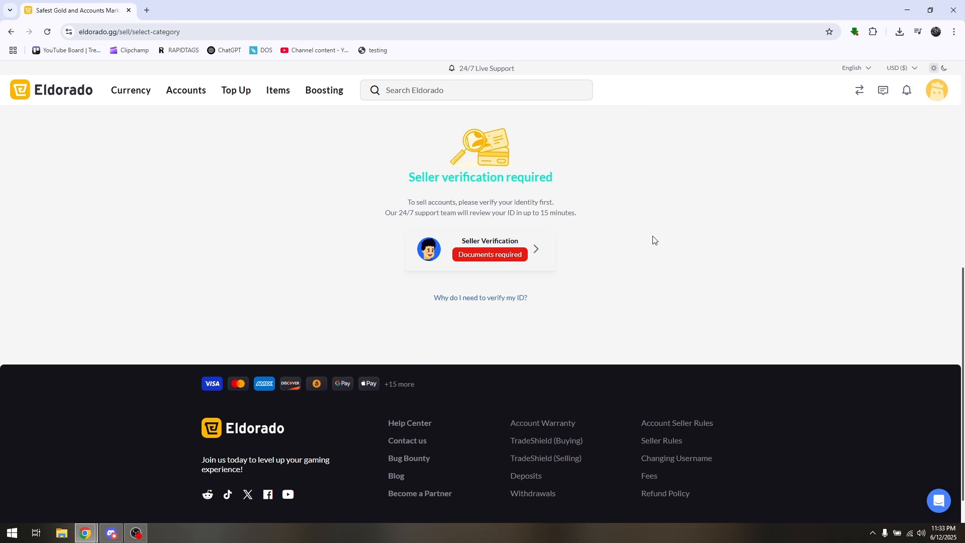
mouse_move(665, 261)
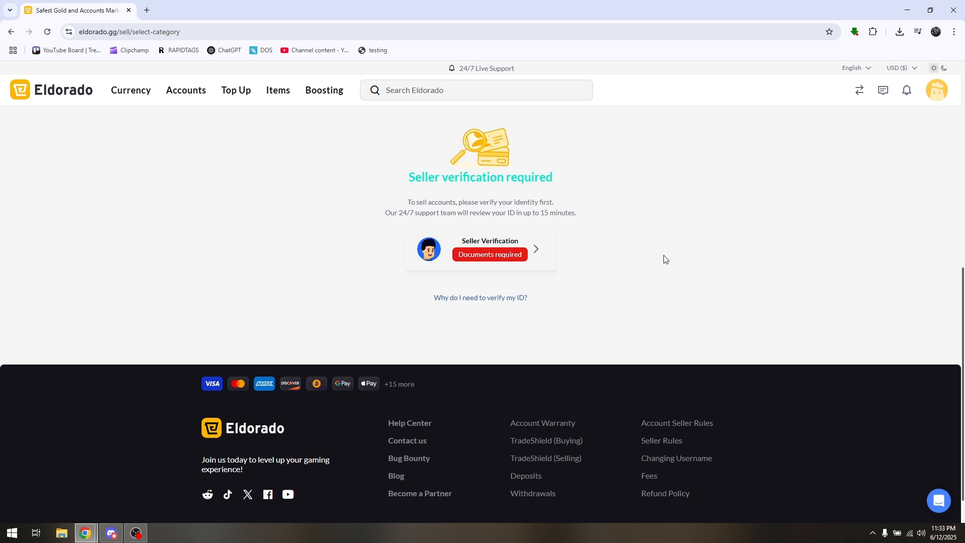
mouse_move(656, 249)
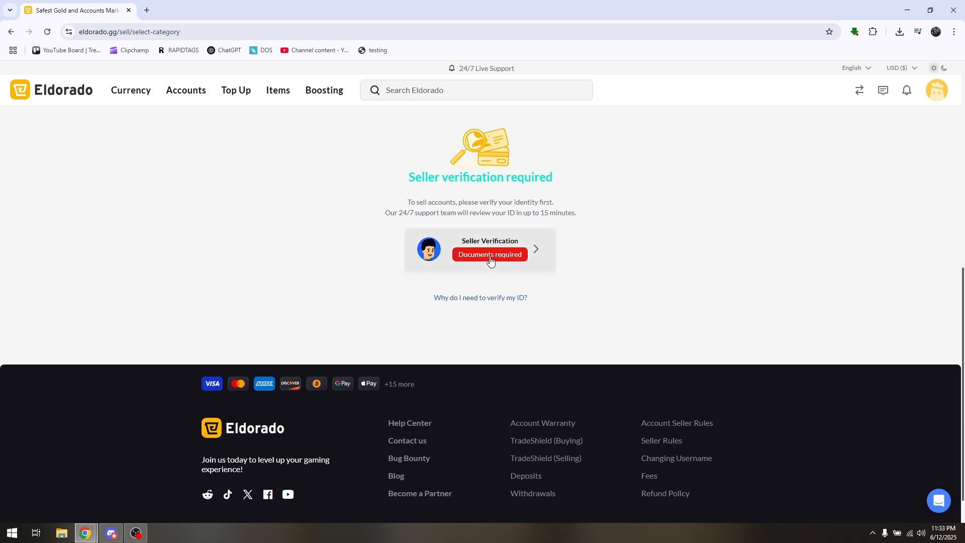
- Start seller ID verification from the Documents required badge, choosing Individual
left_click(489, 255)
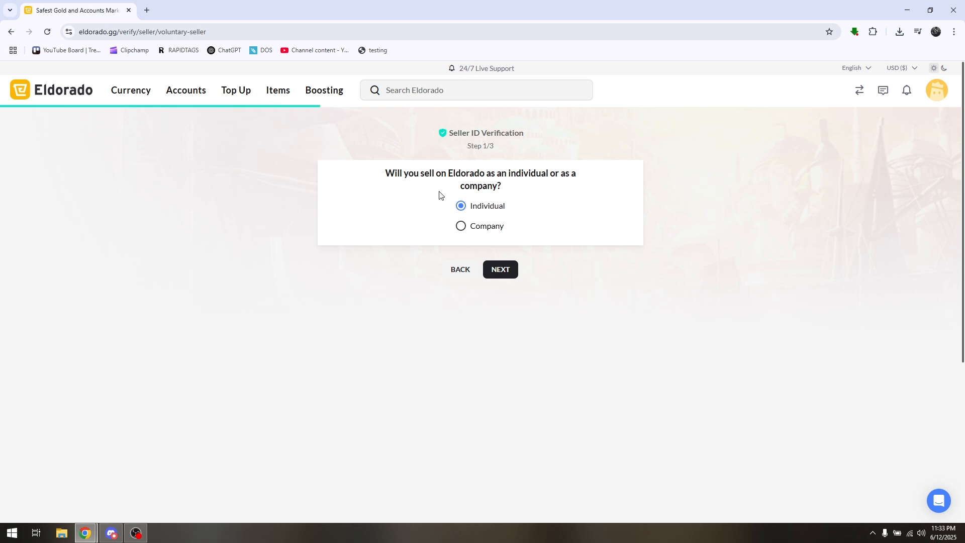
mouse_move(524, 190)
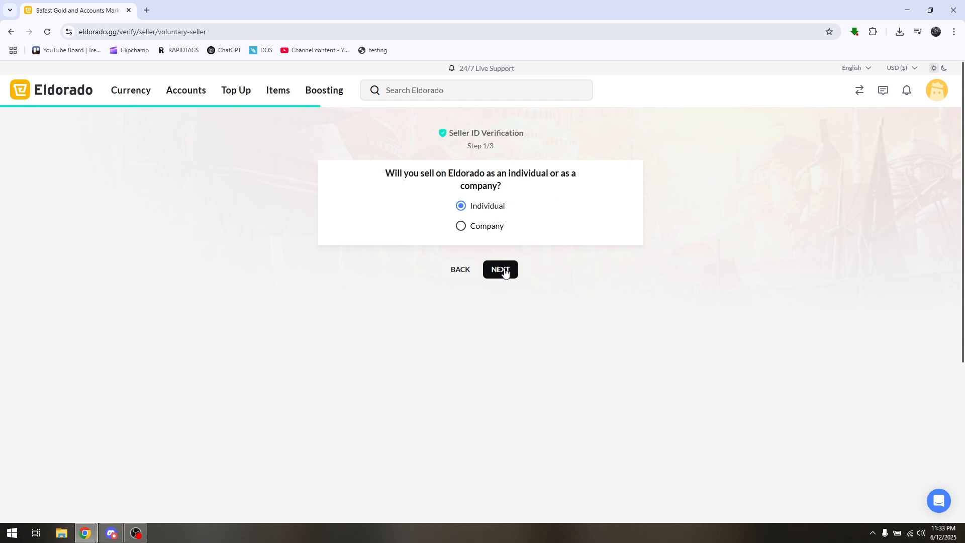
- Continue to the Enter your details form, look it over, then return home via the logo
left_click(500, 269)
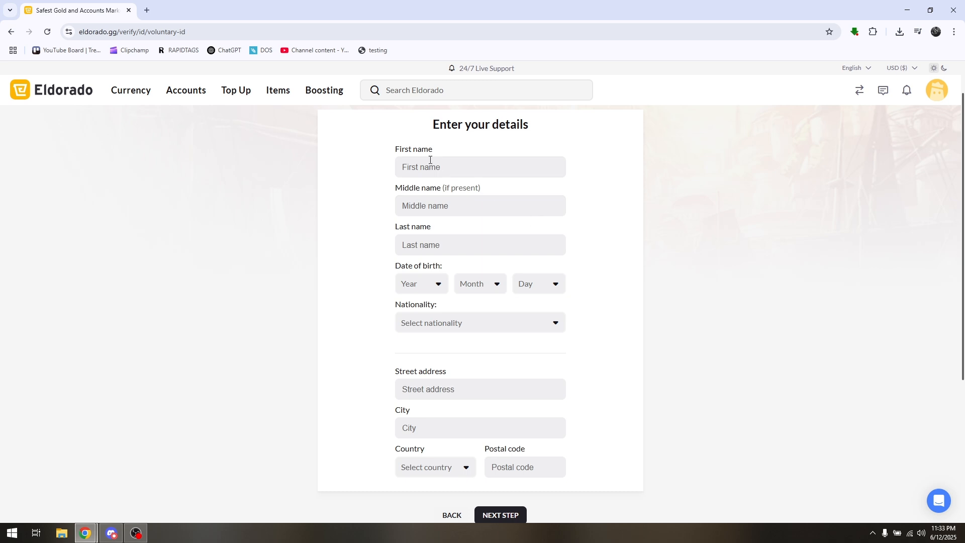
mouse_move(449, 287)
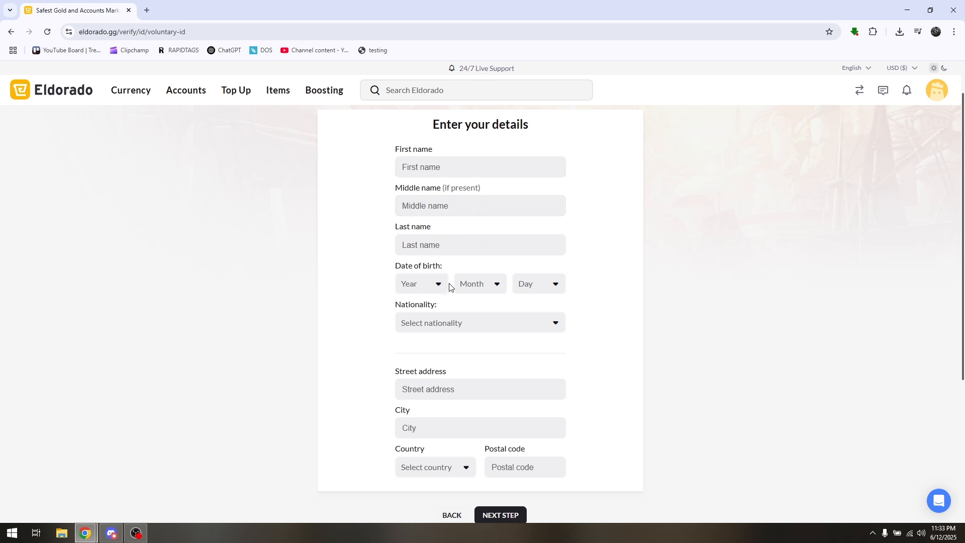
scroll("down", 3)
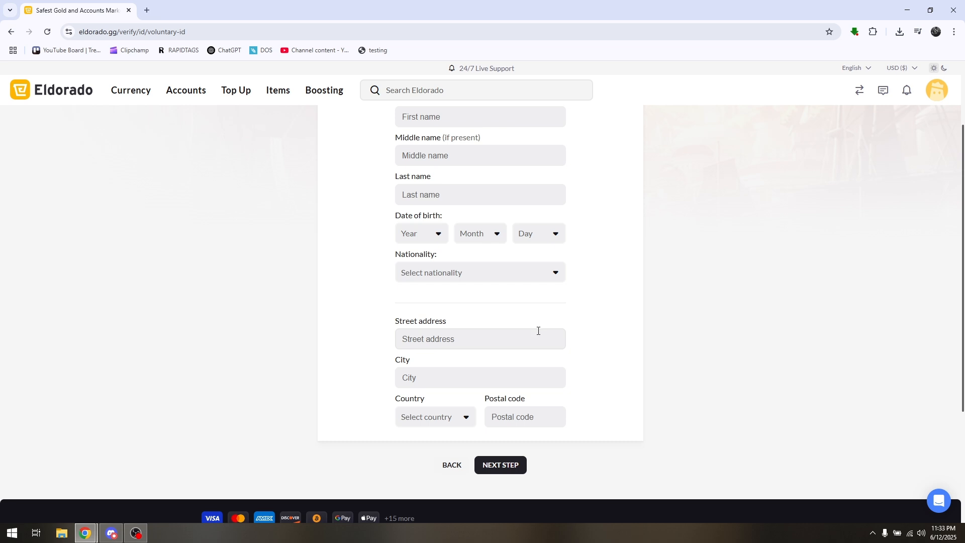
mouse_move(499, 465)
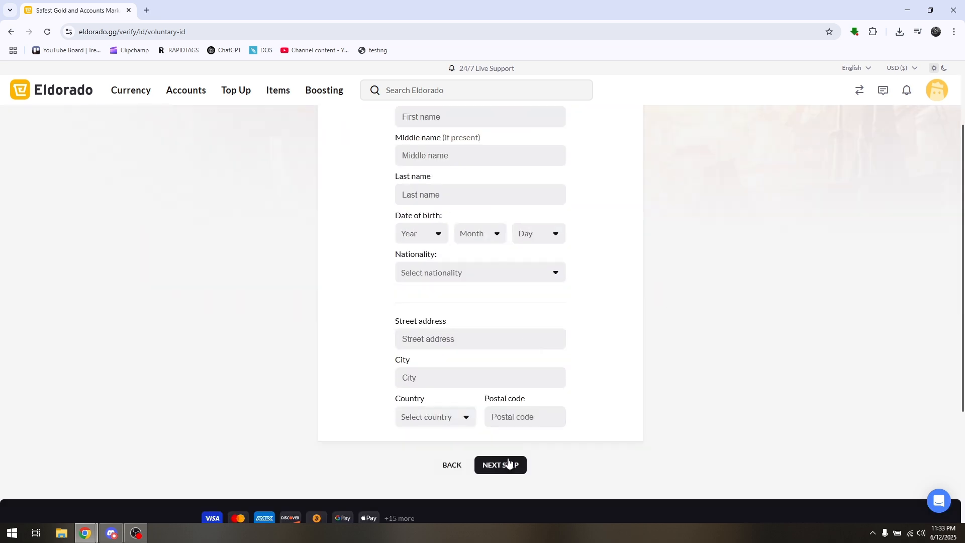
scroll("up", 3)
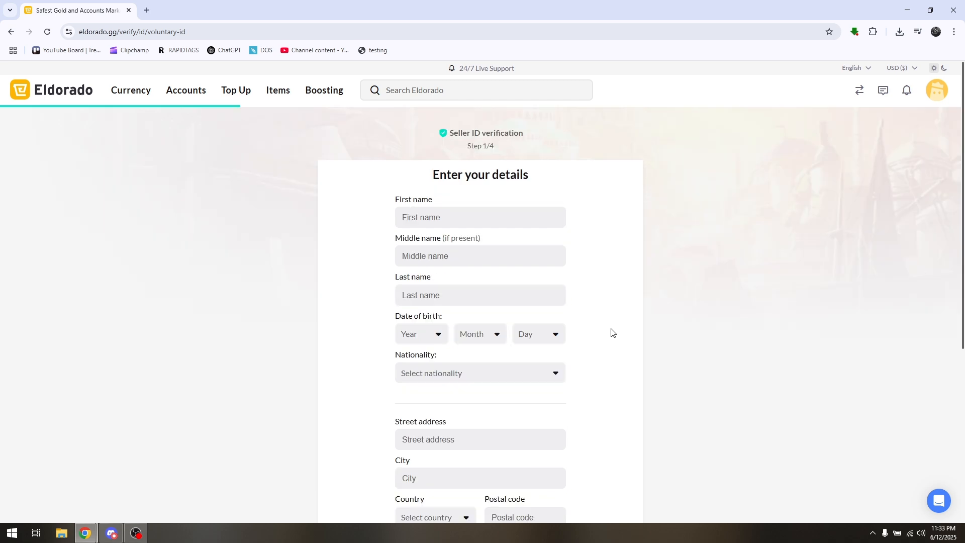
mouse_move(81, 112)
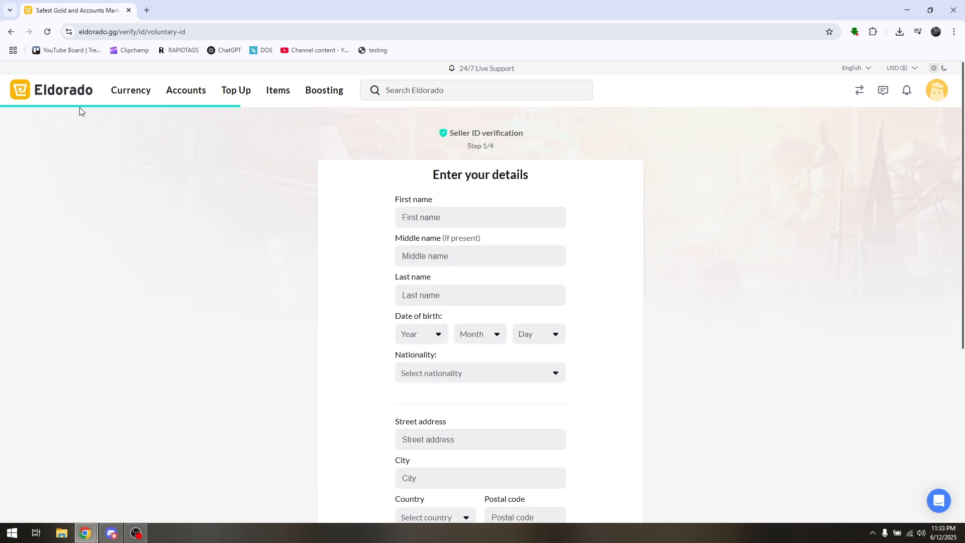
left_click(52, 90)
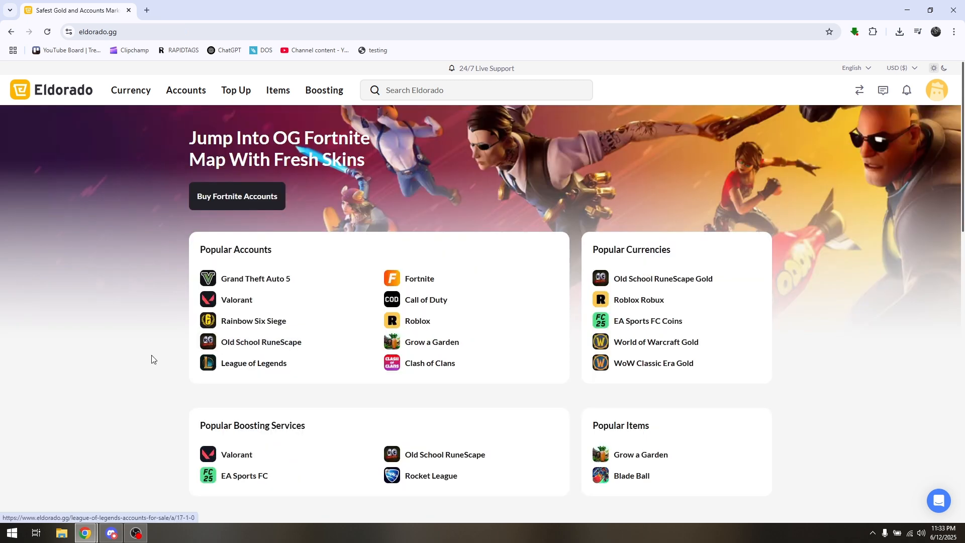